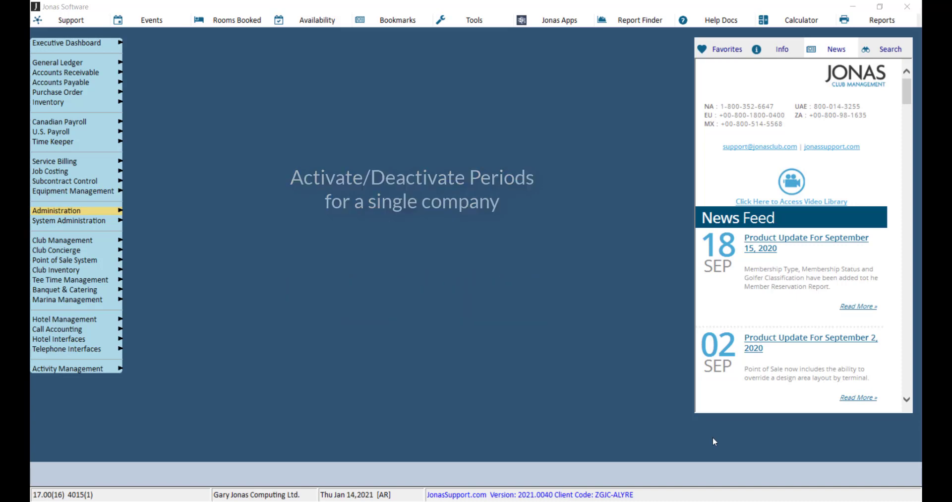
- Reach the Activate / De-Activate Periods window from Administration for company 01
click(56, 210)
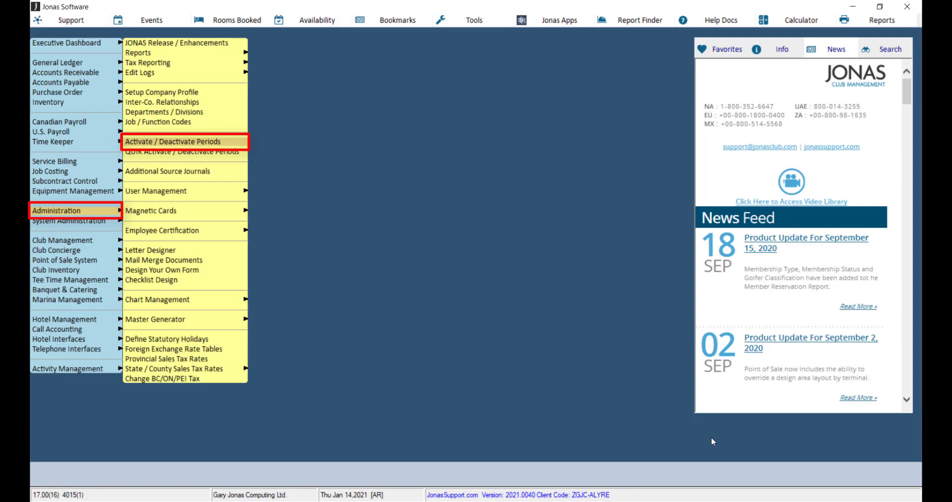
click(172, 141)
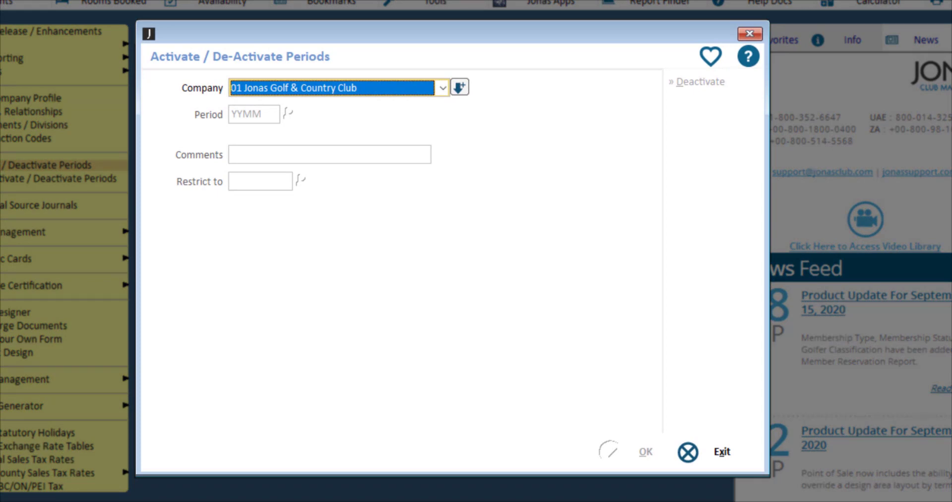
- Submit period 202101 with comment Active for Jonas Golf & Country Club
click(288, 113)
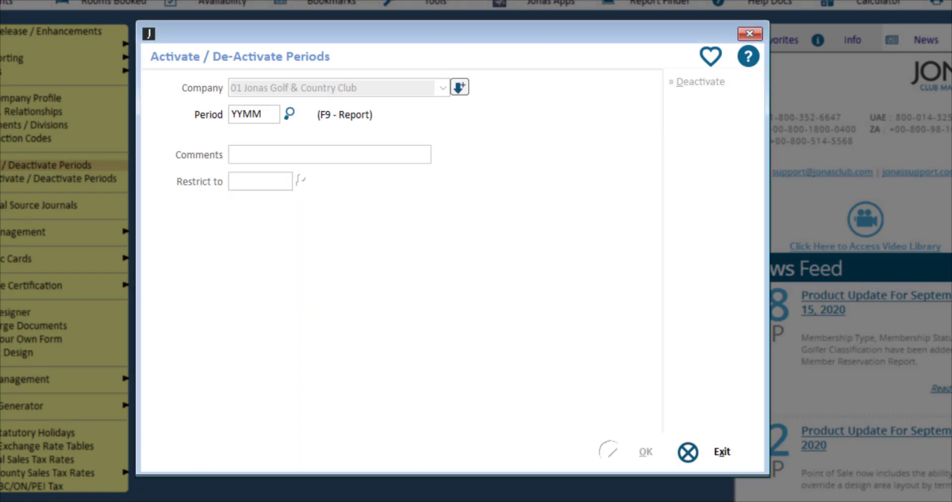
click(254, 114)
text(202101)
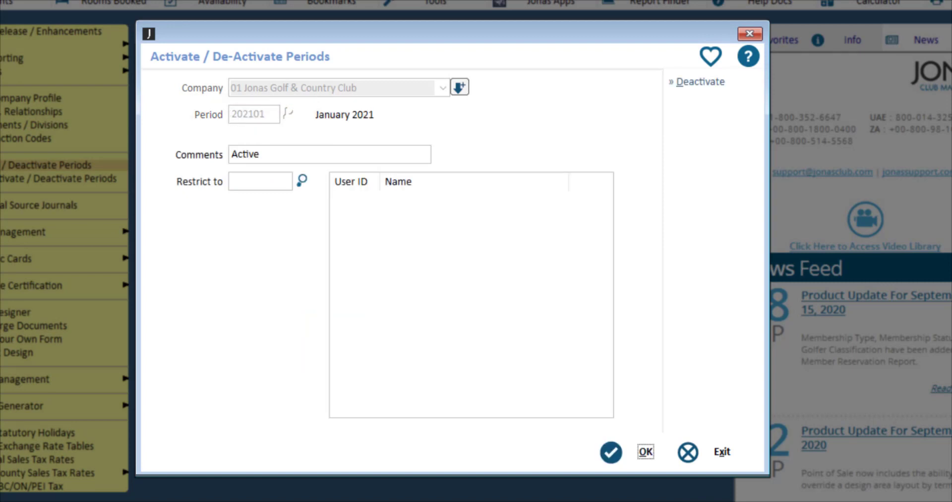
click(329, 154)
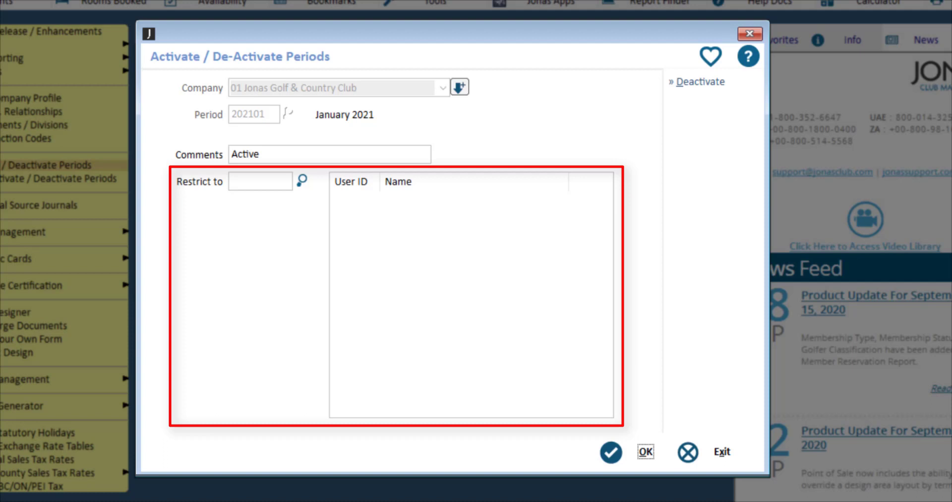
click(644, 451)
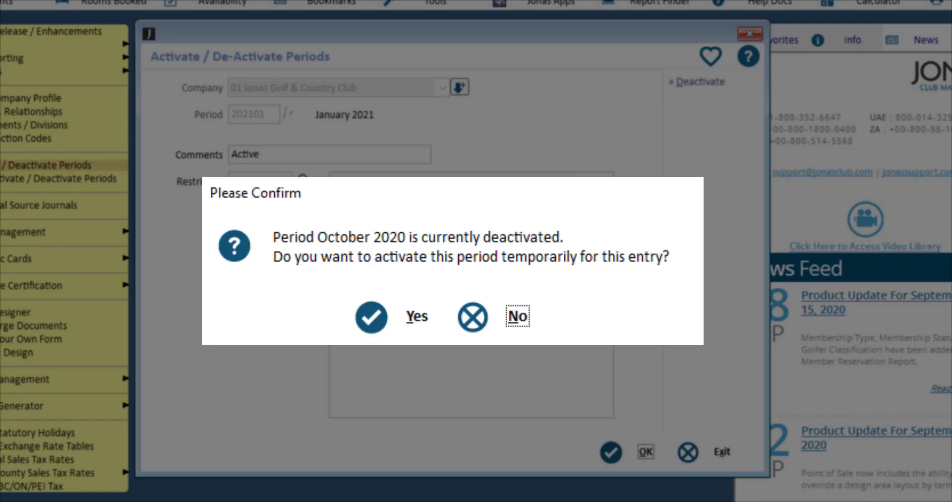
- Answer the October 2020 prompt and confirm activating January 2021
click(516, 316)
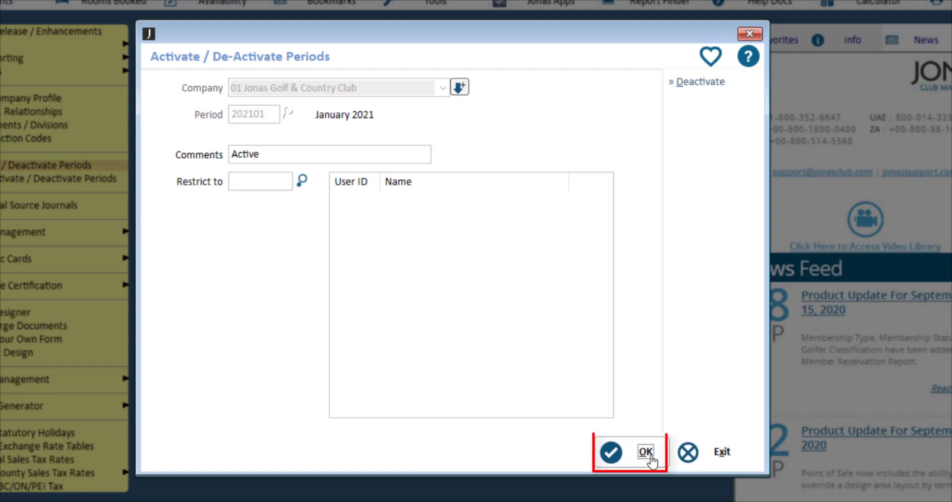
click(645, 452)
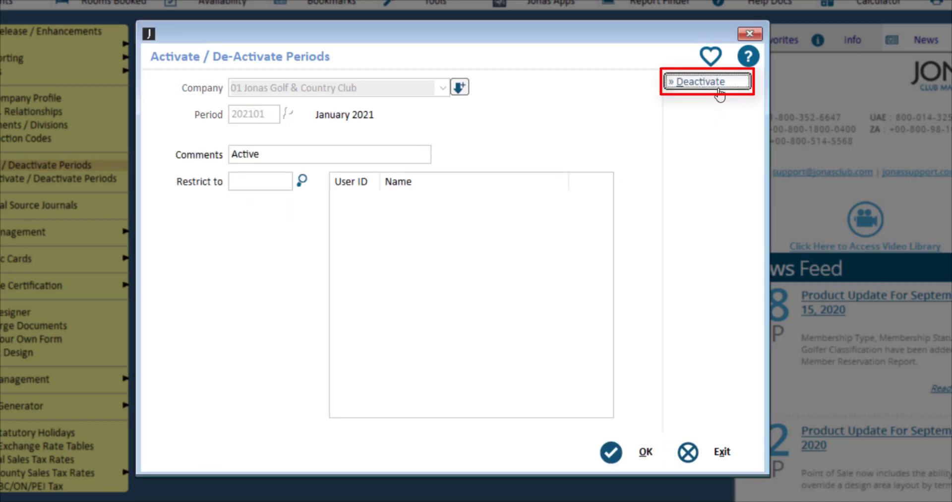
- Deactivate January 2021 for Jonas Golf & Country Club and confirm with Yes
click(705, 81)
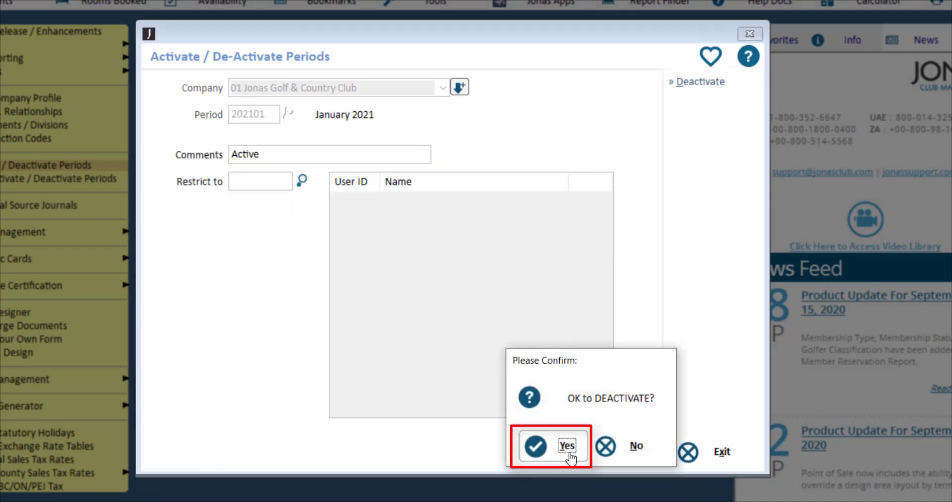
click(566, 445)
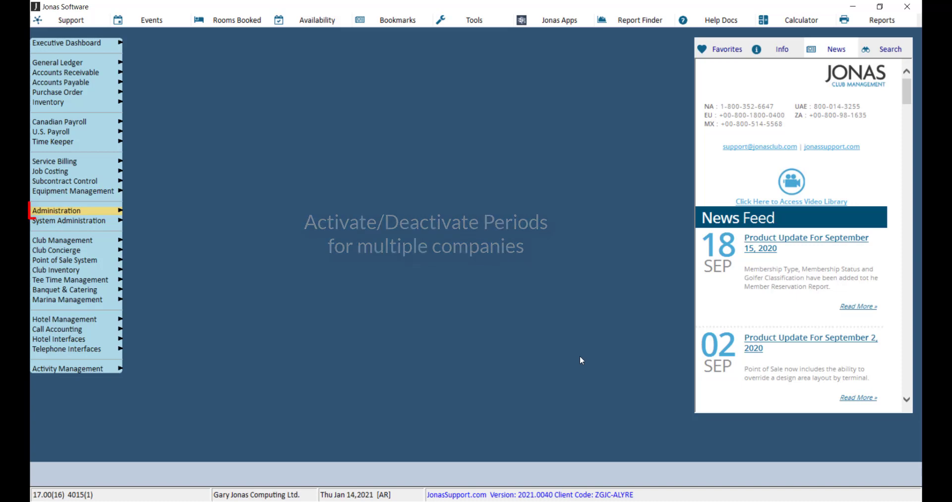
- Reach the QUIK Activate/Deactivate Periods window from Administration
click(56, 210)
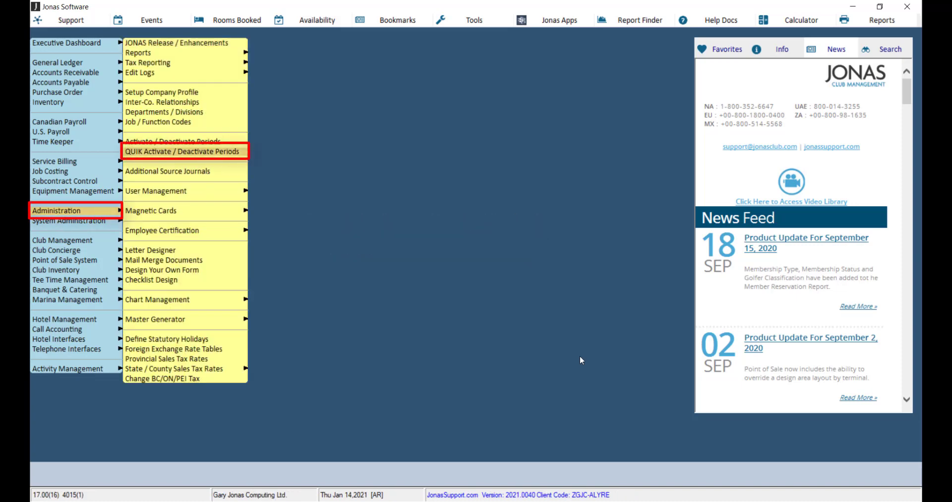
click(182, 151)
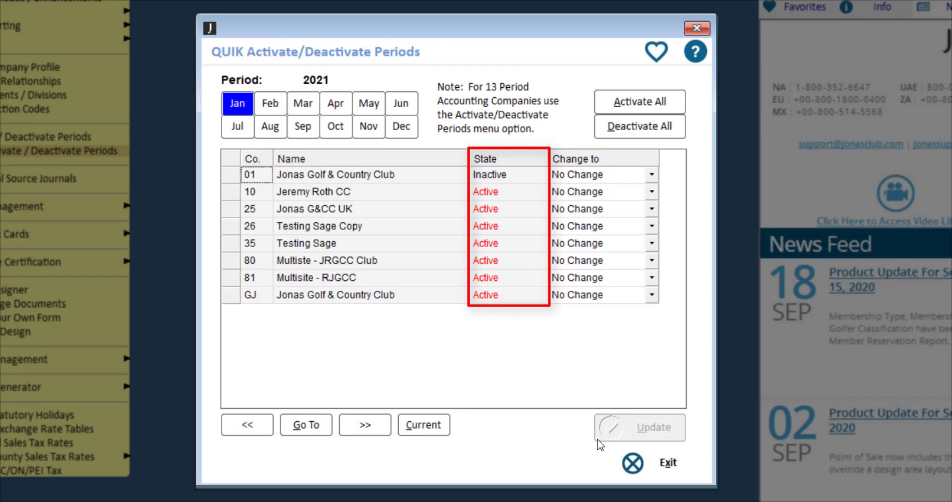
mouse_move(516, 465)
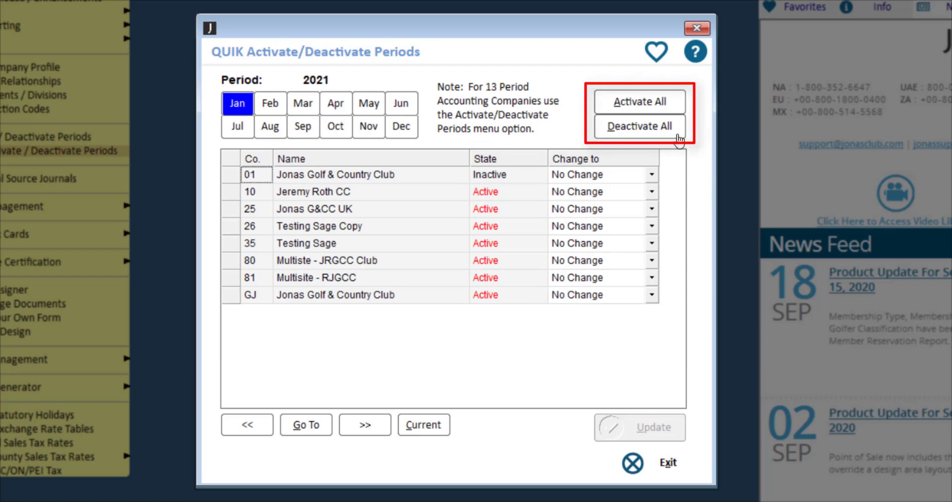
click(638, 126)
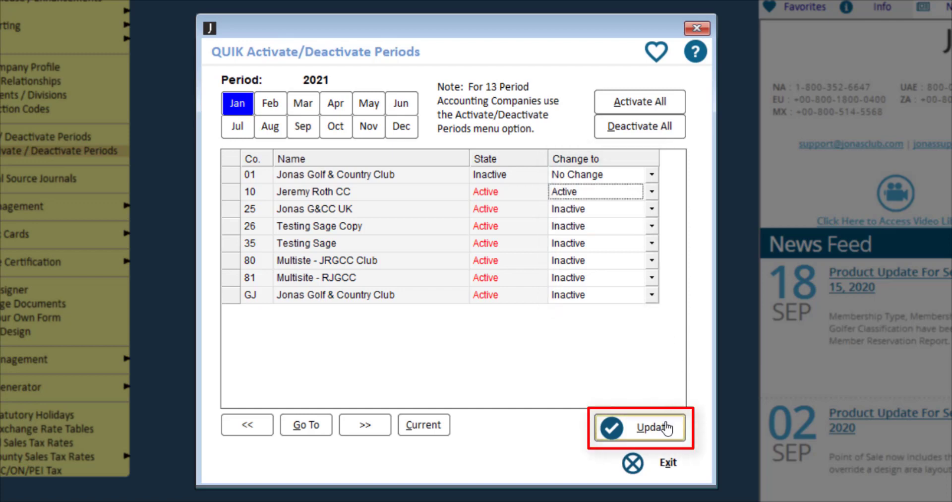
click(639, 426)
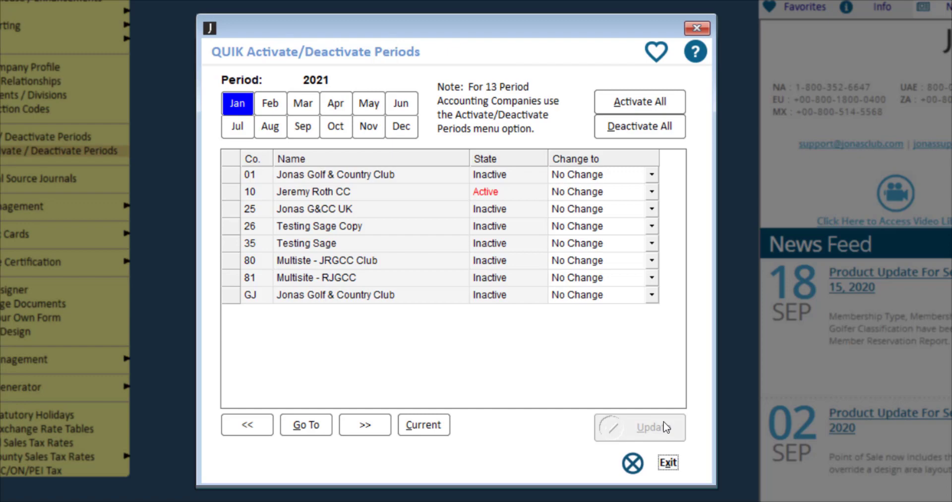